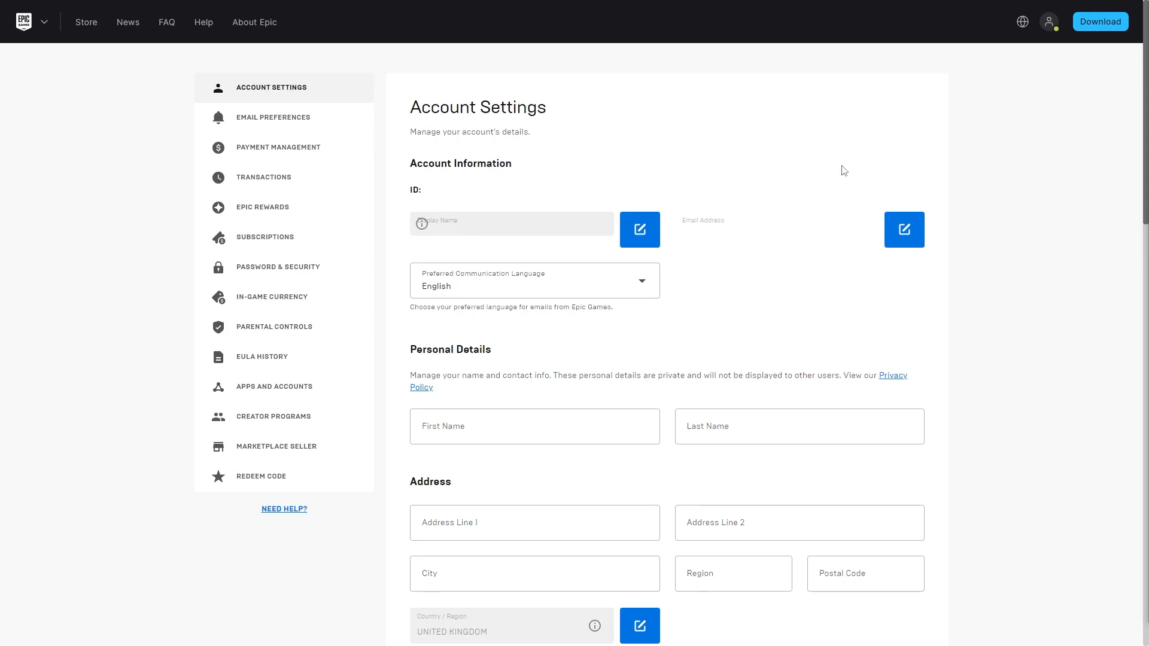
mouse_move(799, 139)
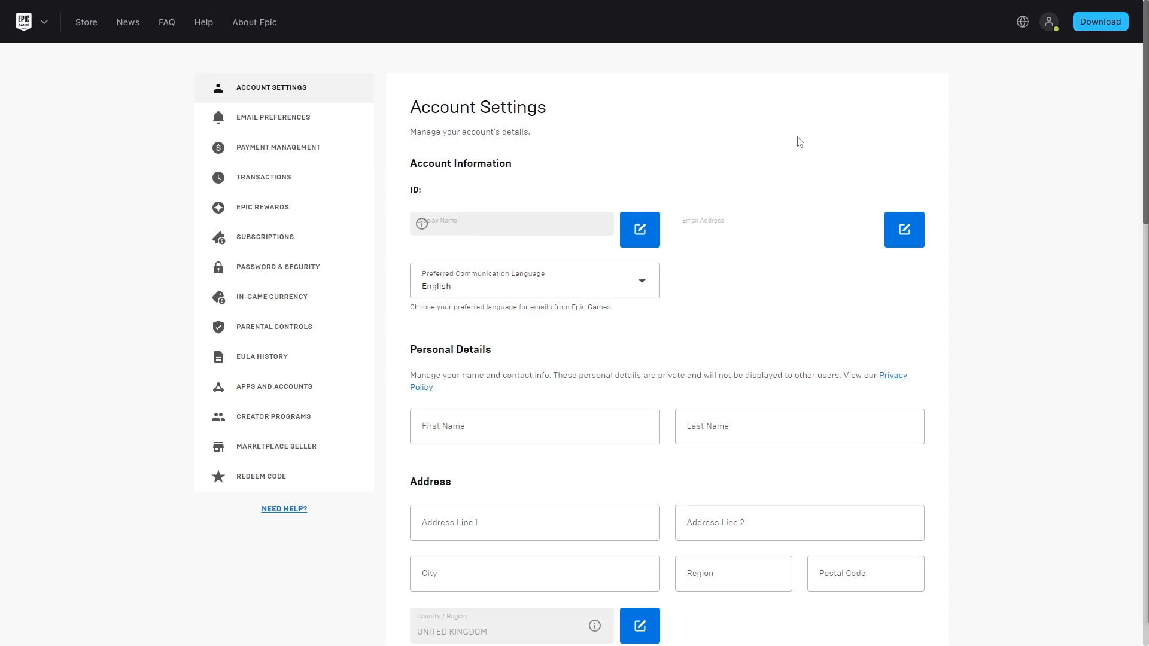
mouse_move(842, 169)
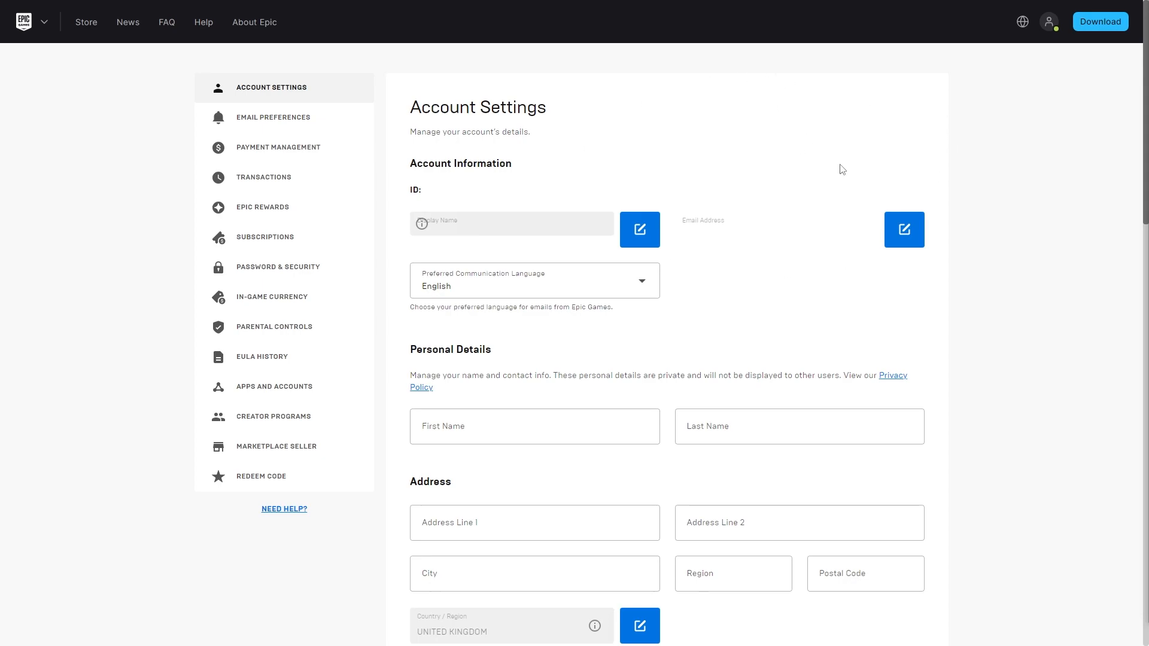
scroll("down", 3)
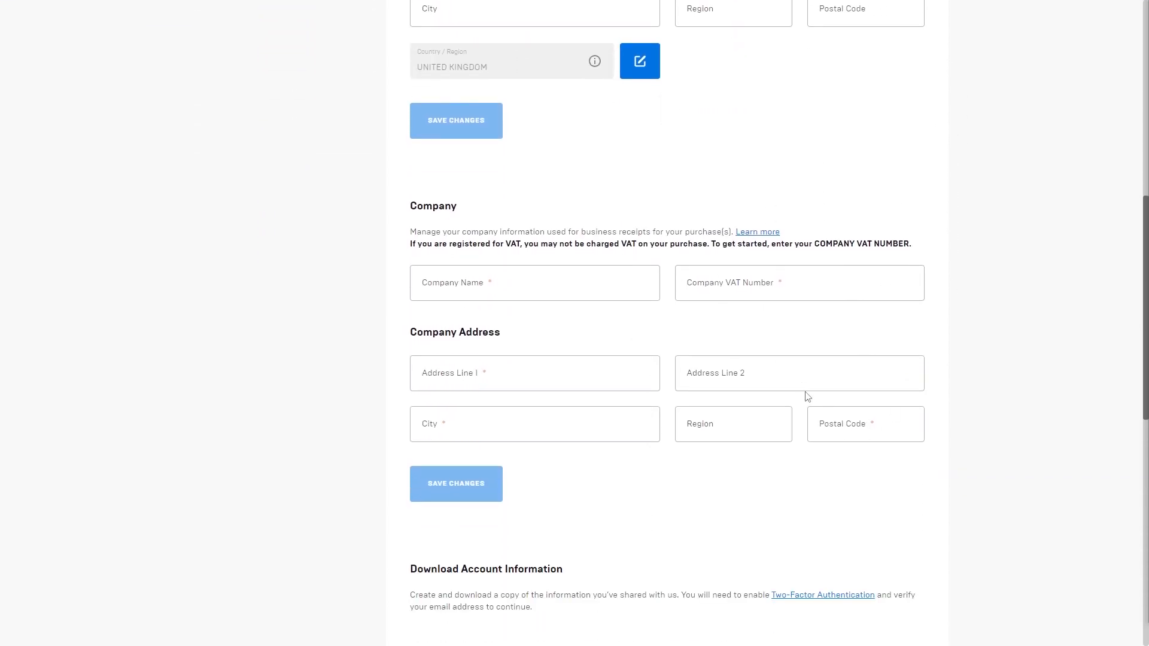
scroll("up", 3)
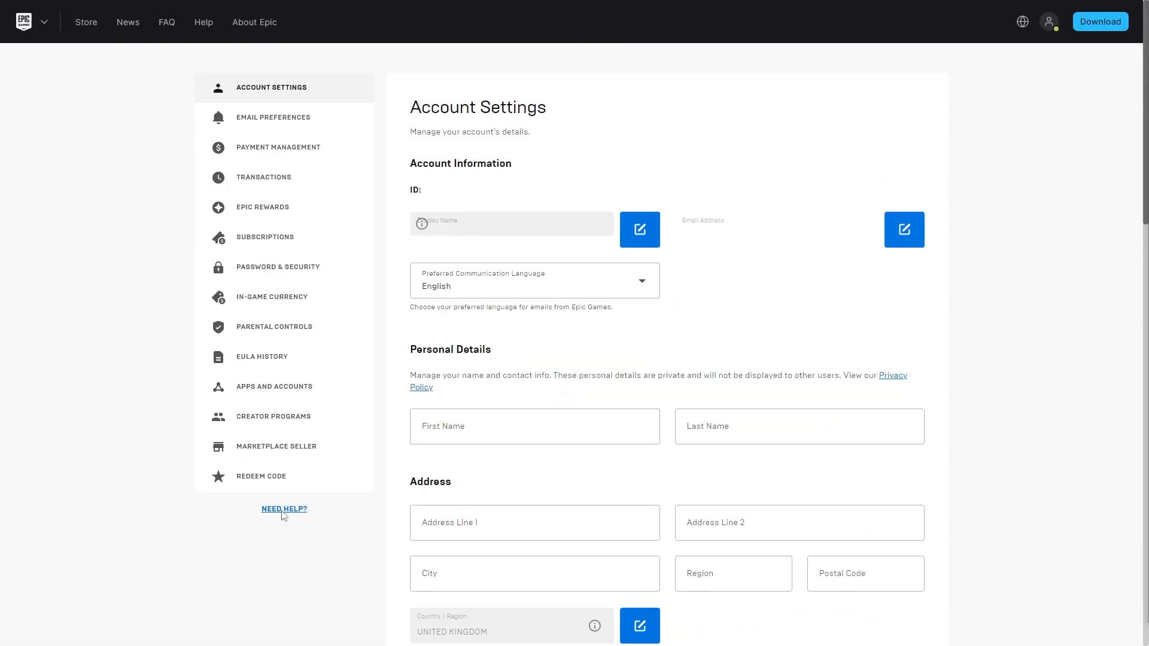
mouse_move(316, 106)
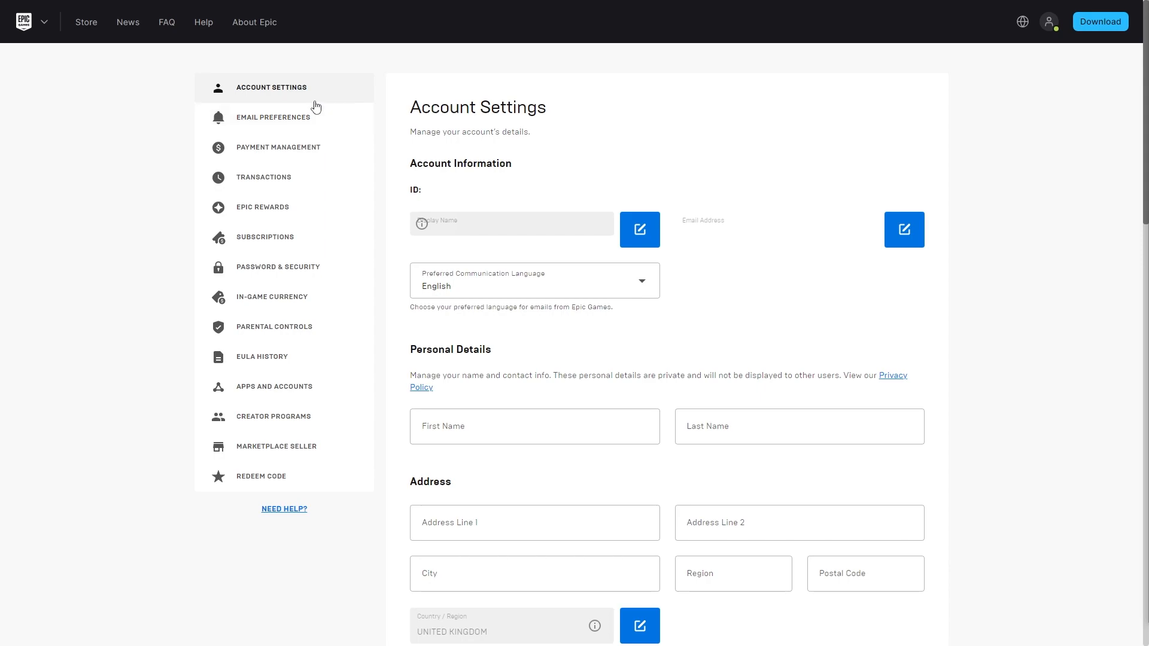